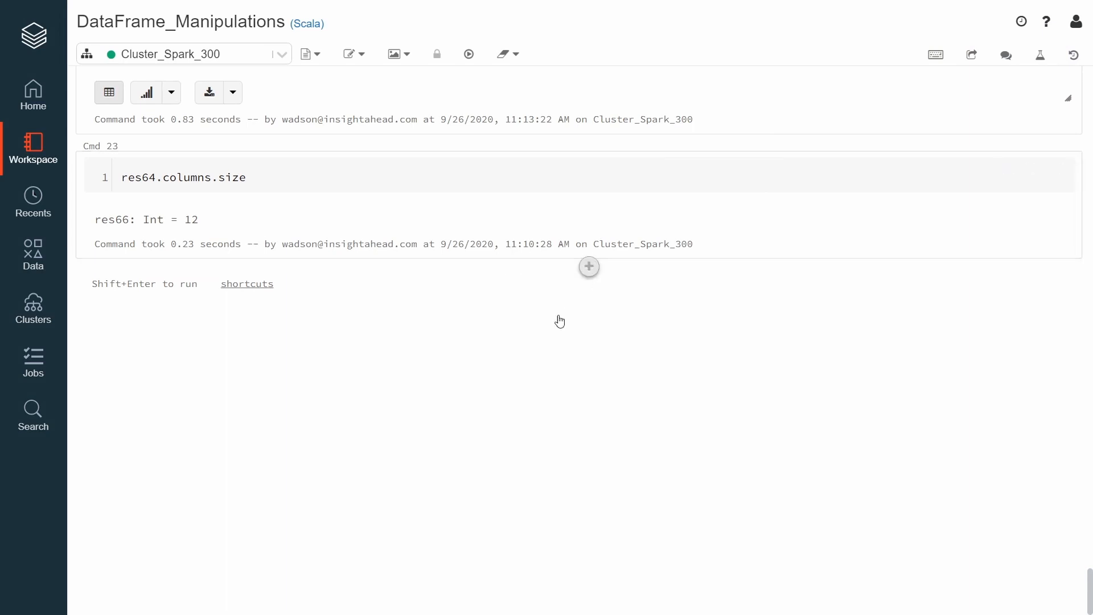
Step: Enter customerDf.columns to list all columns of the DataFrame
{"action": "type", "text": "custome"}
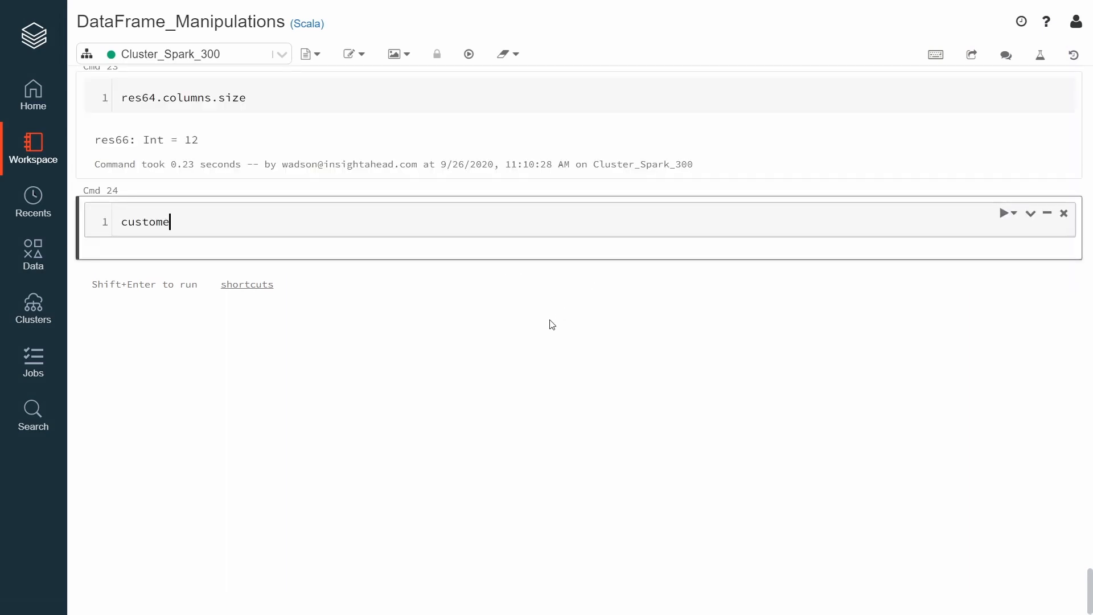
{"action": "type", "text": "rDf.co"}
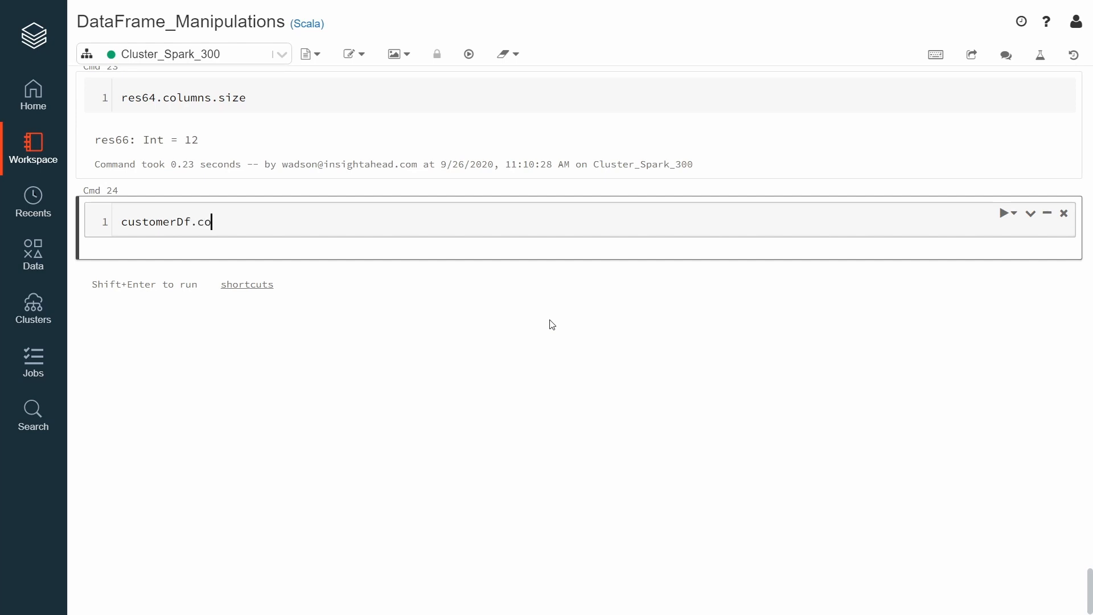
{"action": "type", "text": "lumns"}
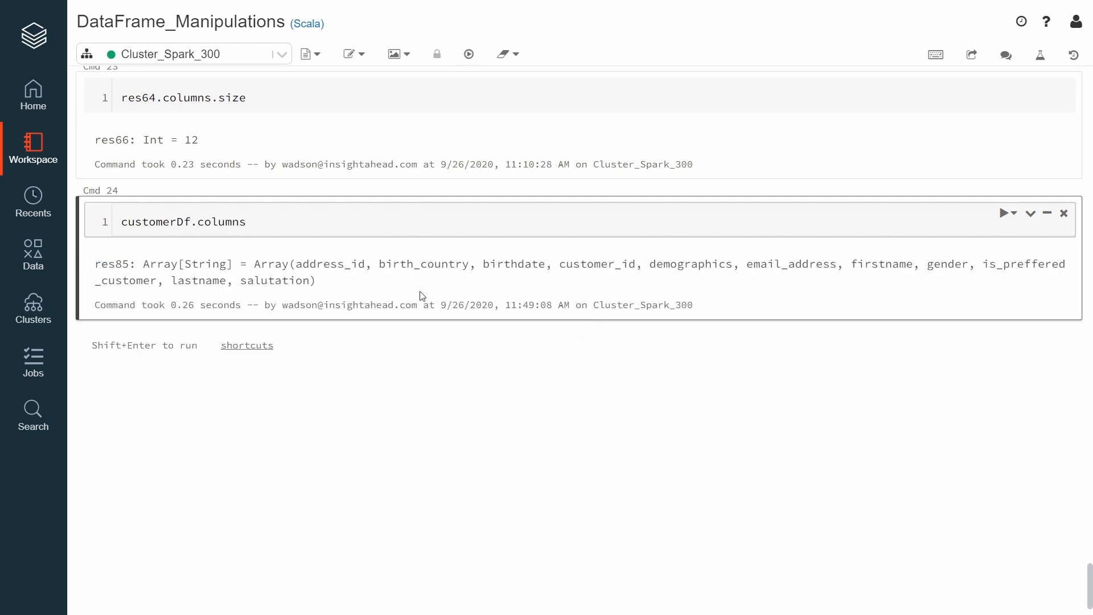
Step: Run customerDf.drop("address_id").columns to list the columns remaining after the drop
{"action": "type", "text": "c"}
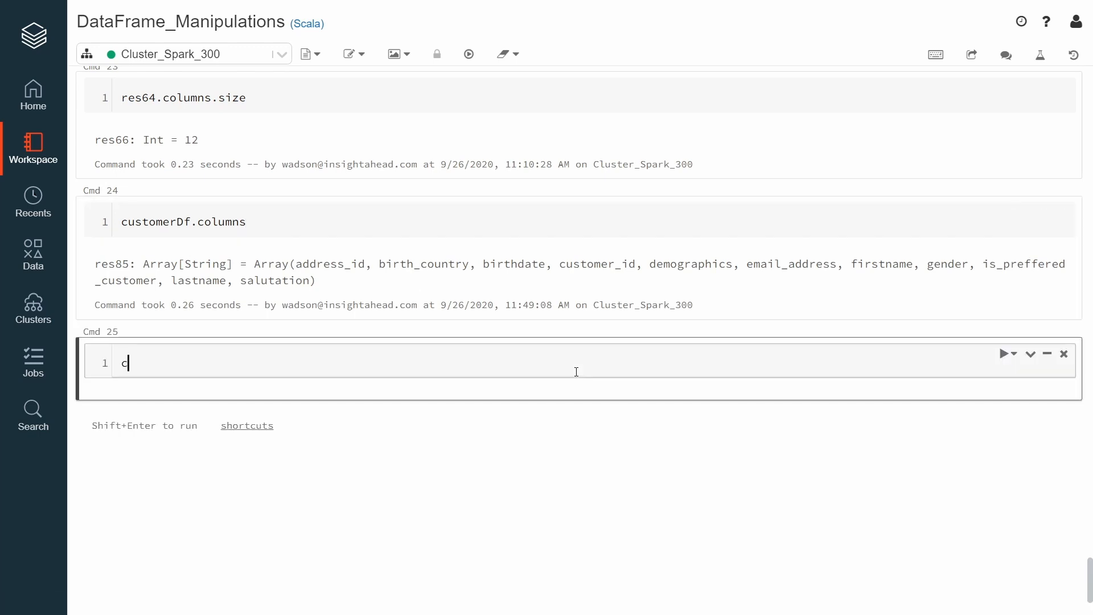
{"action": "type", "text": "ustomer"}
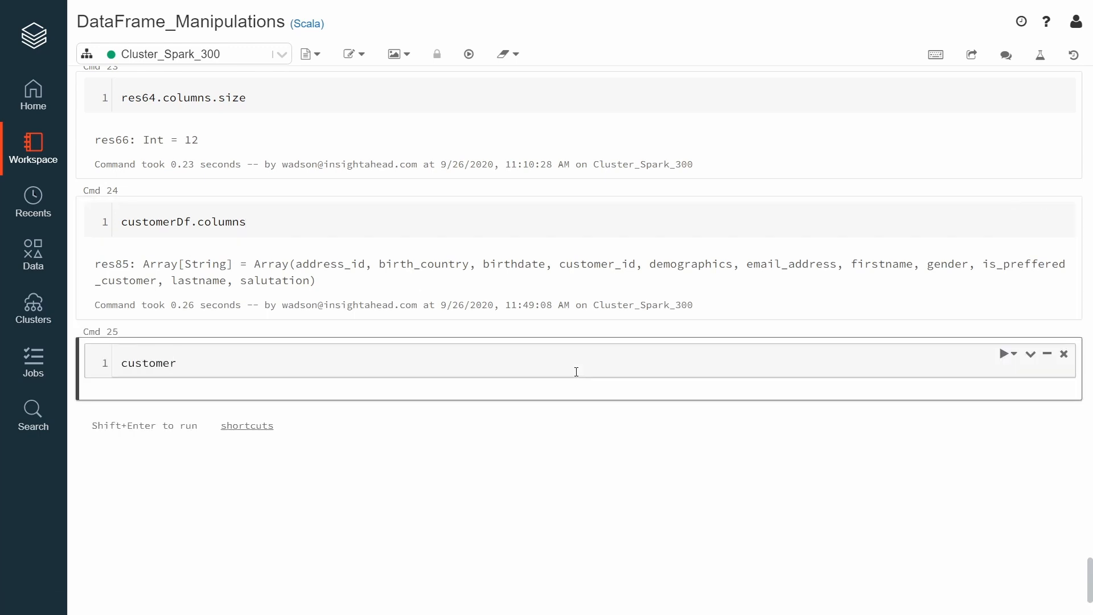
{"action": "type", "text": "Df"}
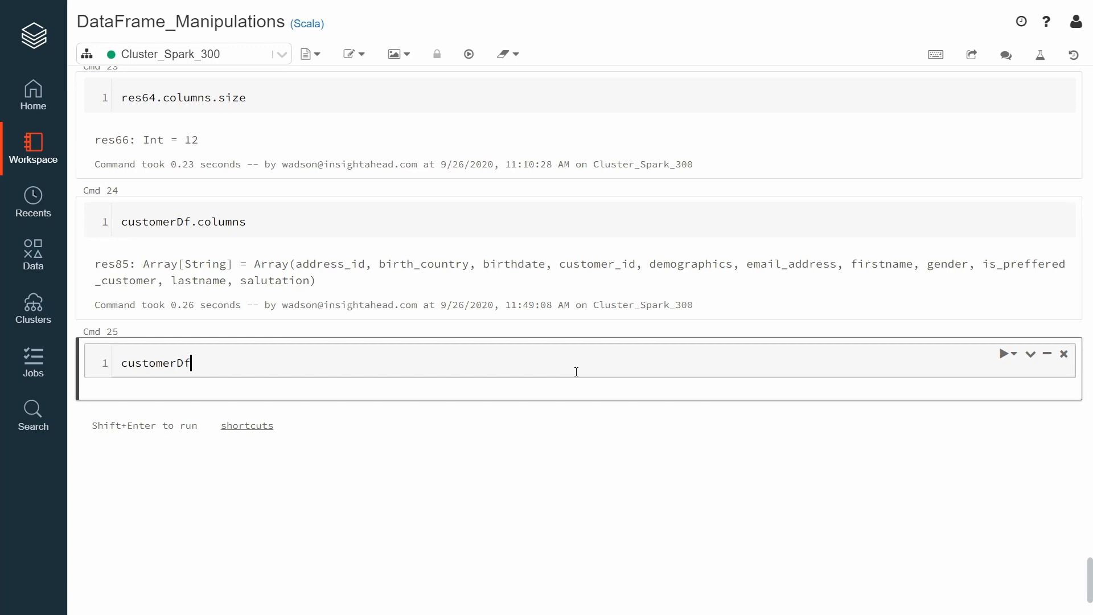
{"action": "type", "text": ".dr"}
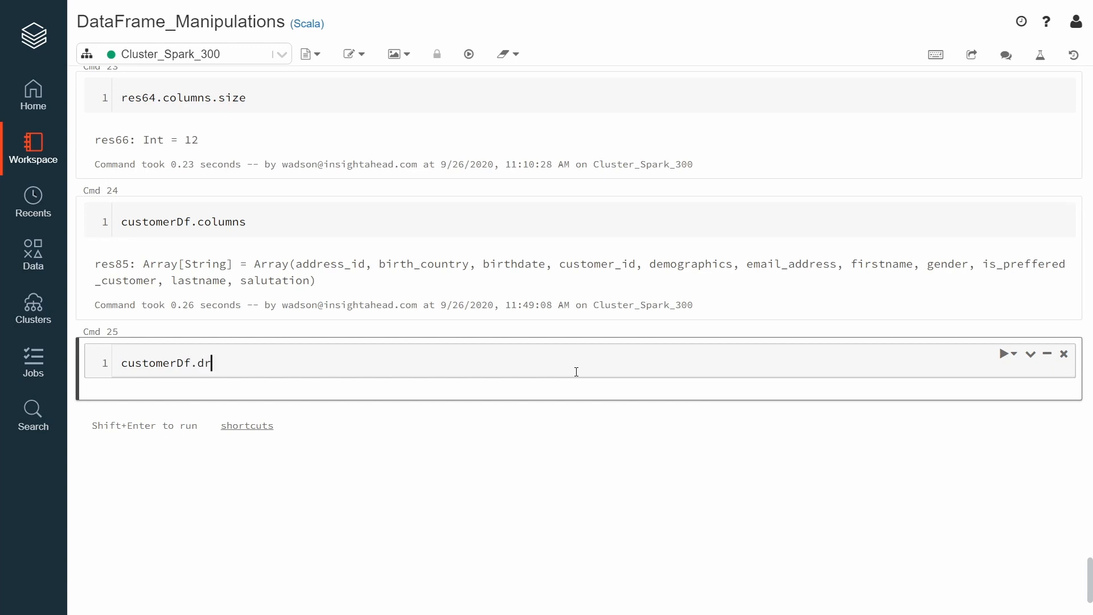
{"action": "type", "text": "op(\"\")"}
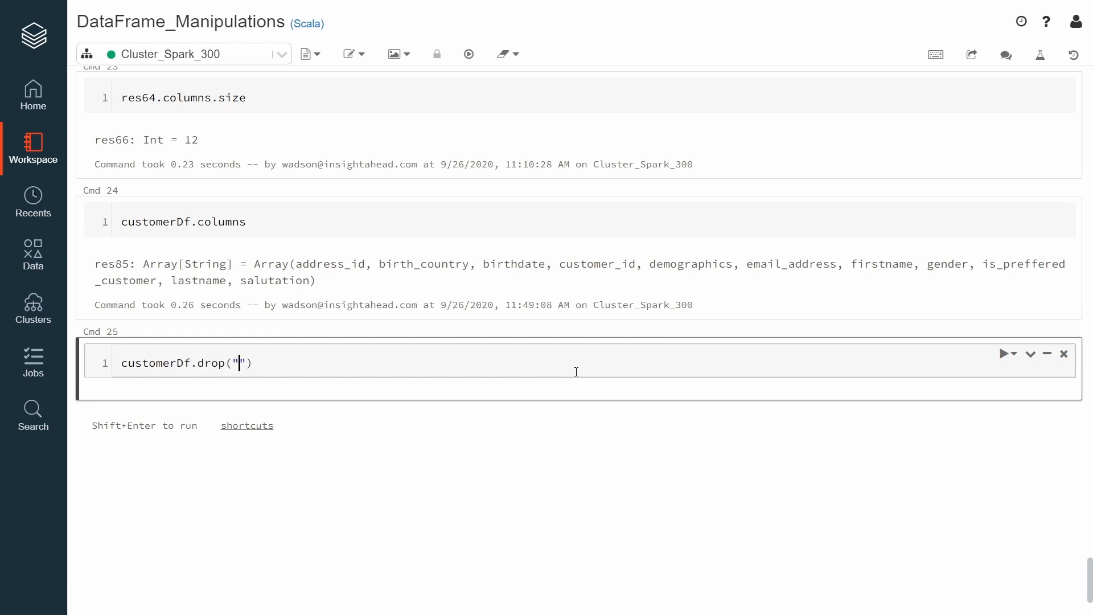
{"action": "key", "text": "Backspace"}
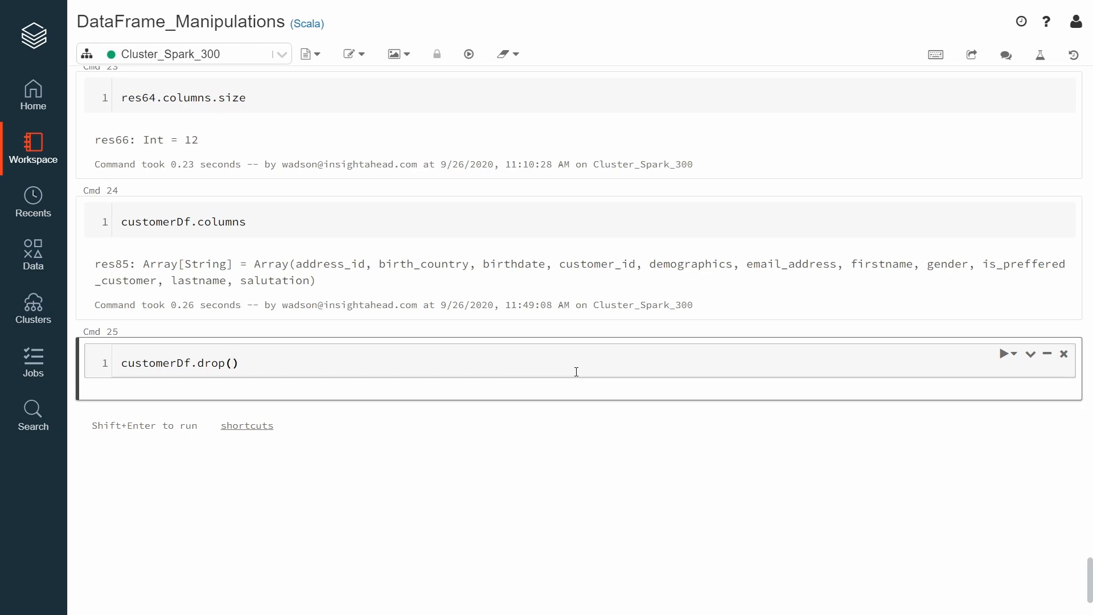
{"action": "type", "text": "\"dr\""}
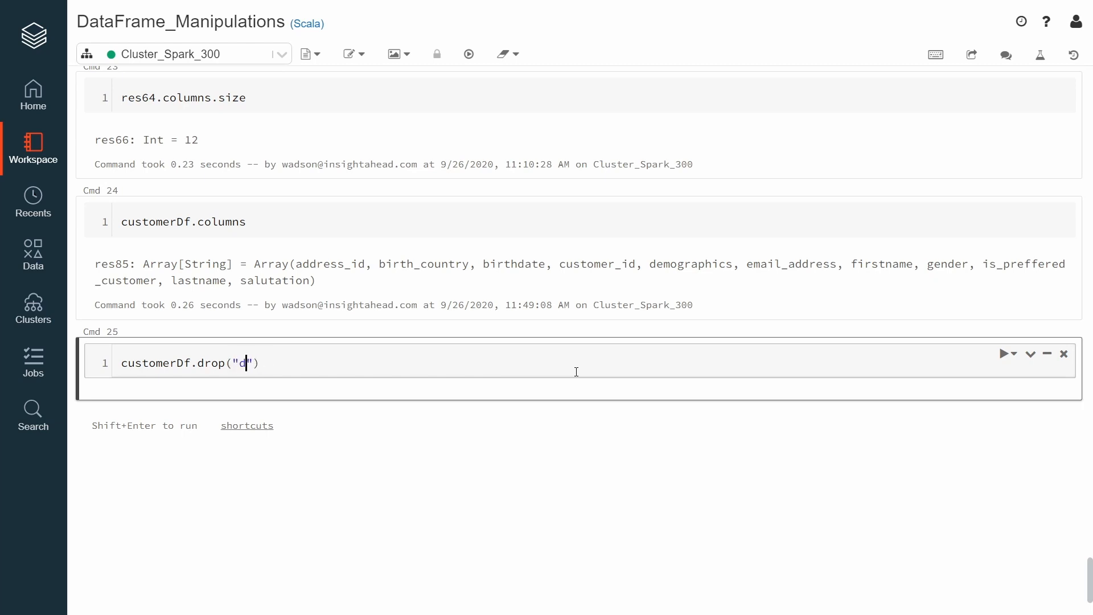
{"action": "type", "text": "ddress"}
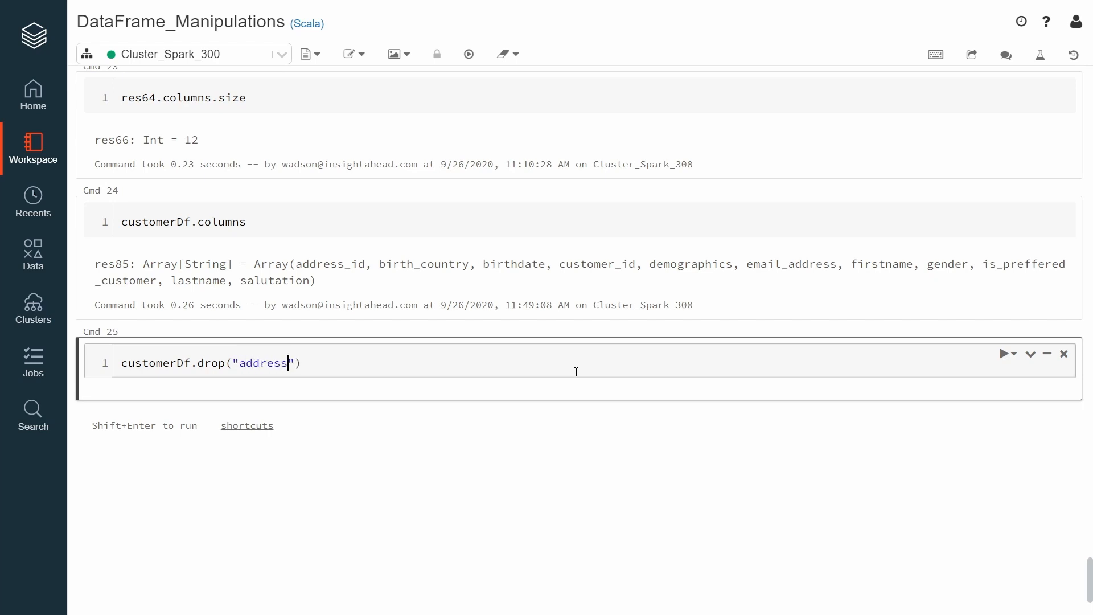
{"action": "type", "text": "_id"}
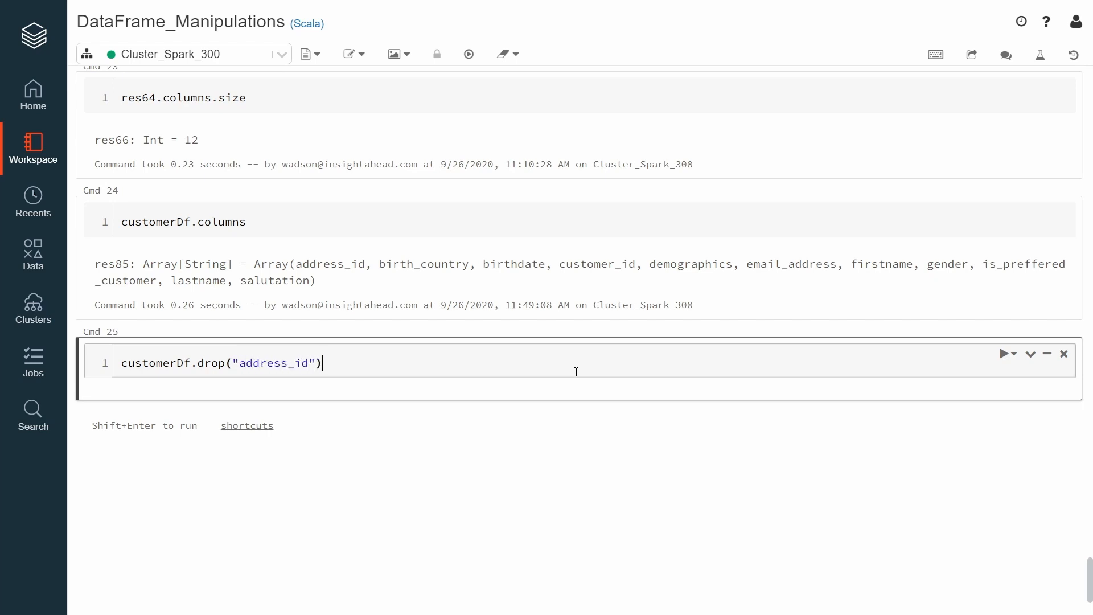
{"action": "type", "text": ".cou"}
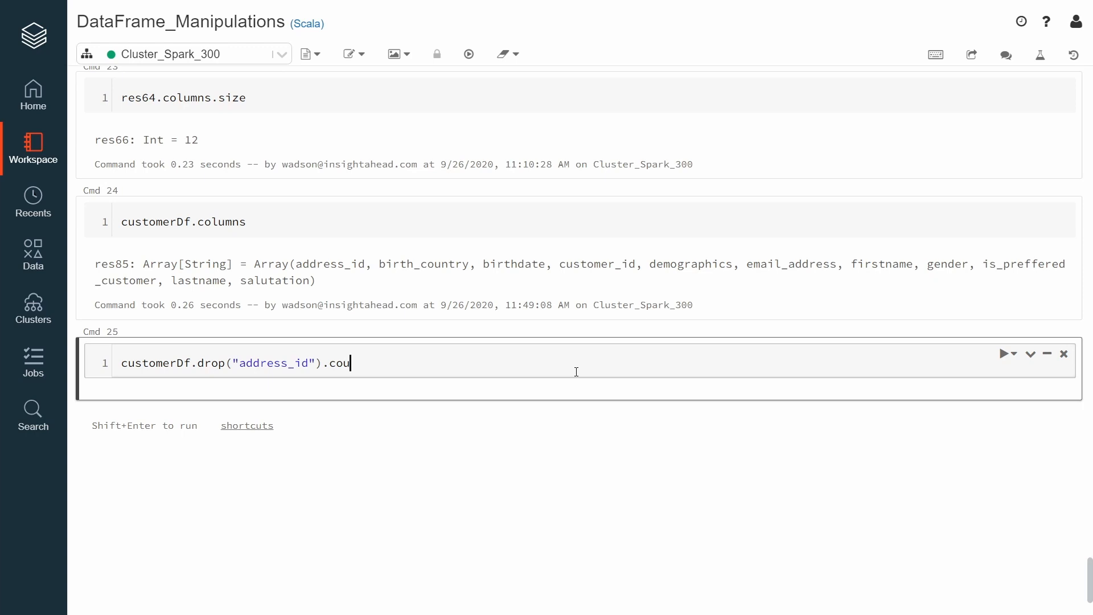
{"action": "type", "text": "lu"}
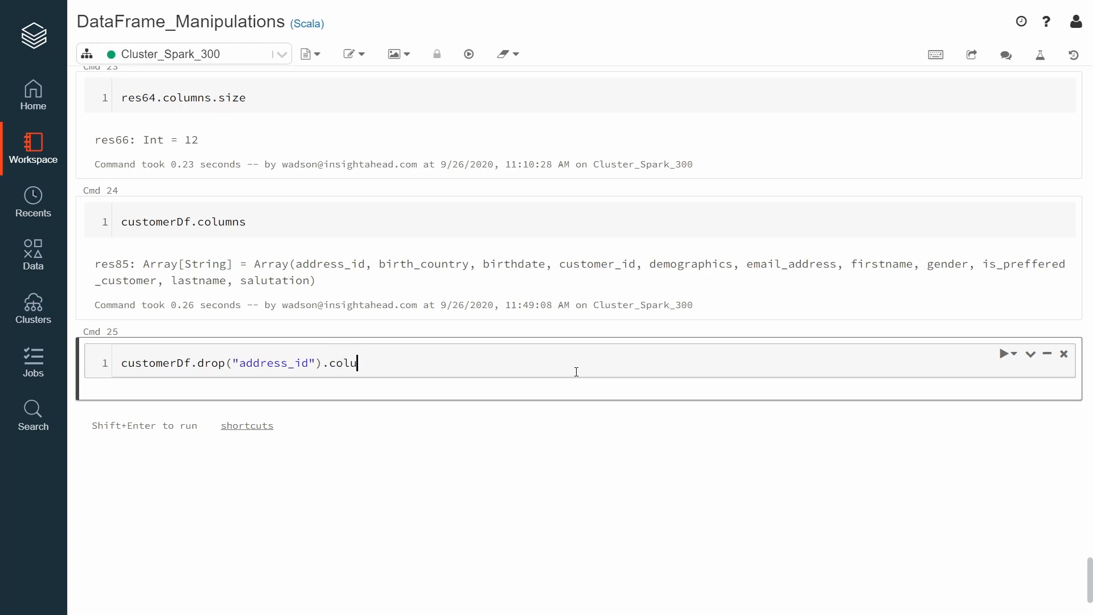
{"action": "key", "text": "Shift+Enter"}
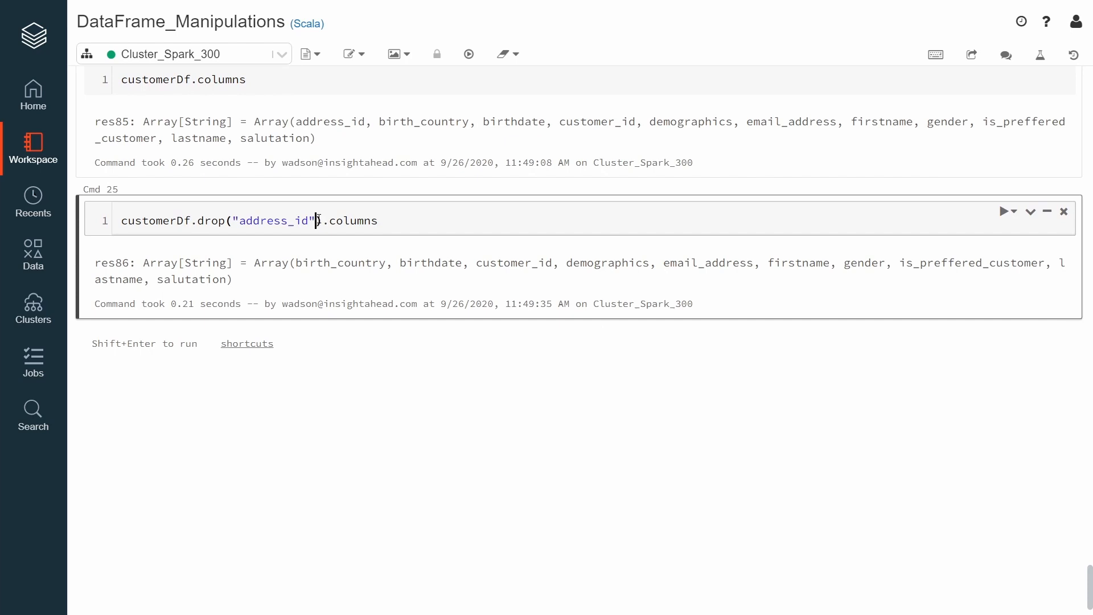
Step: Extend the drop with "birth_country" and the nonexistent name "lkajkdjf", which is ignored
{"action": "type", "text": ","}
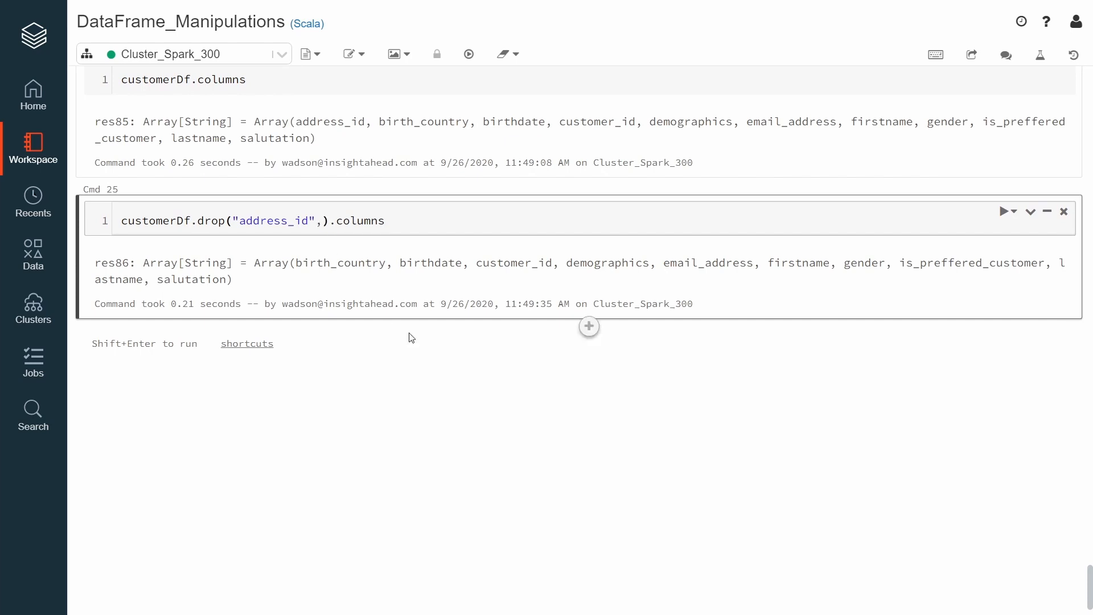
{"action": "type", "text": "\"birth_coun"}
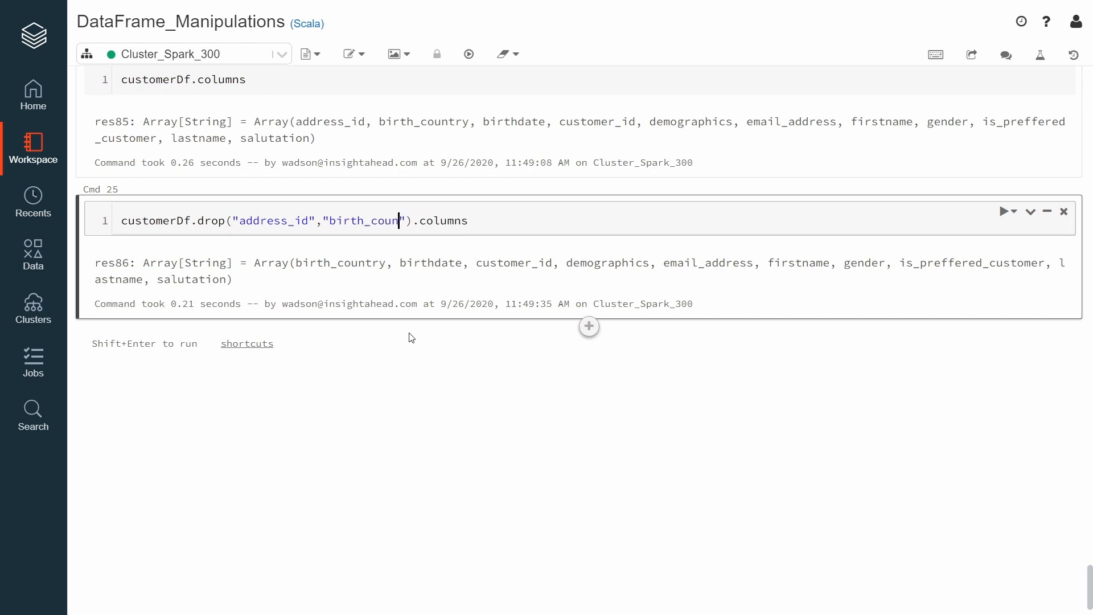
{"action": "type", "text": "try"}
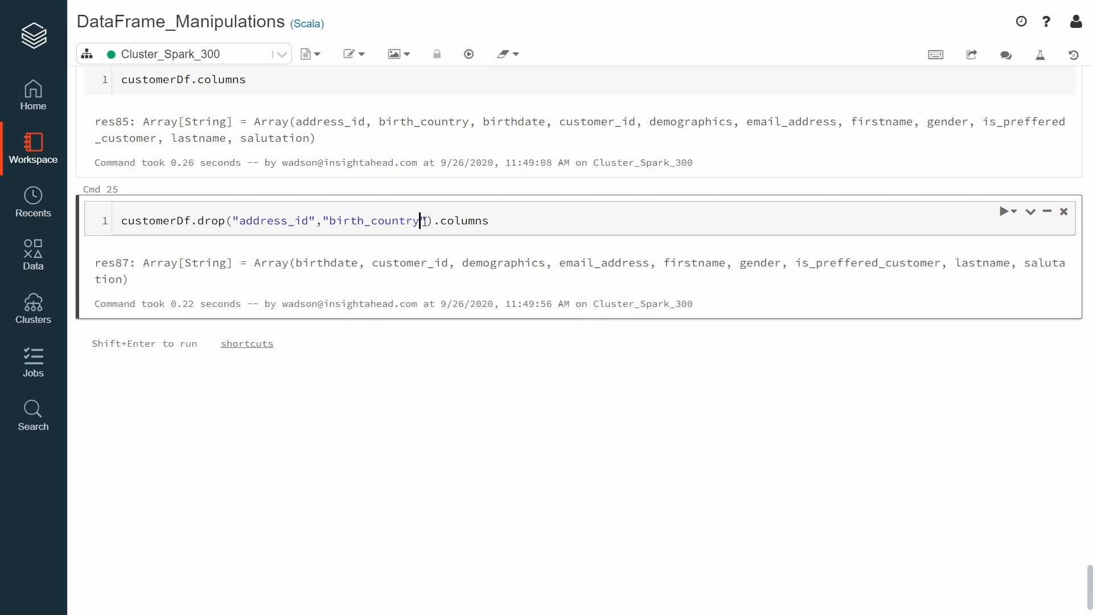
{"action": "type", "text": ","}
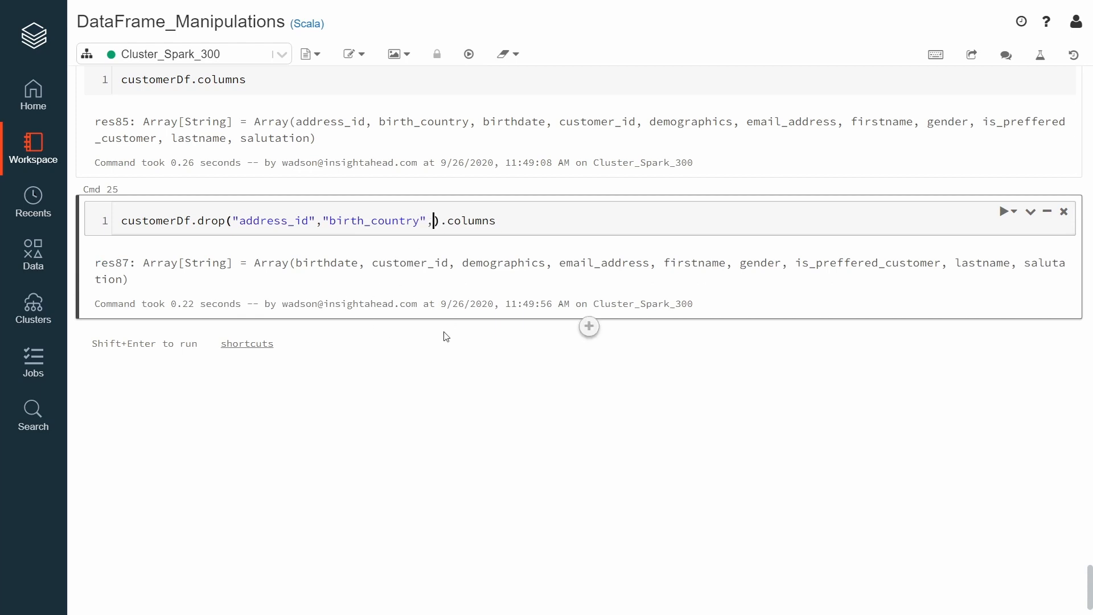
{"action": "type", "text": "\"\""}
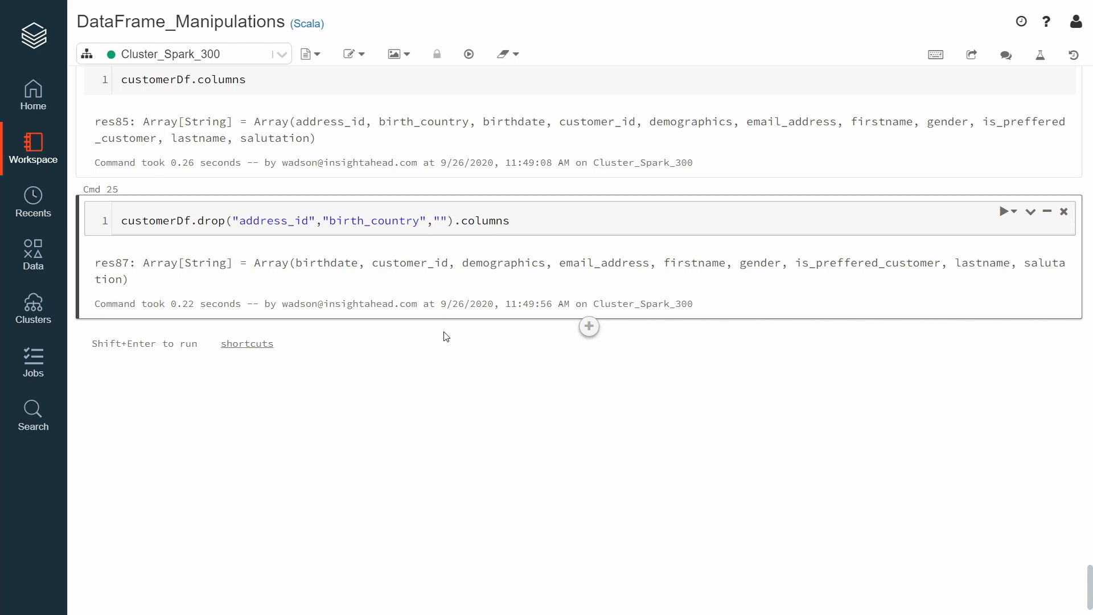
{"action": "type", "text": "lkajkdjf"}
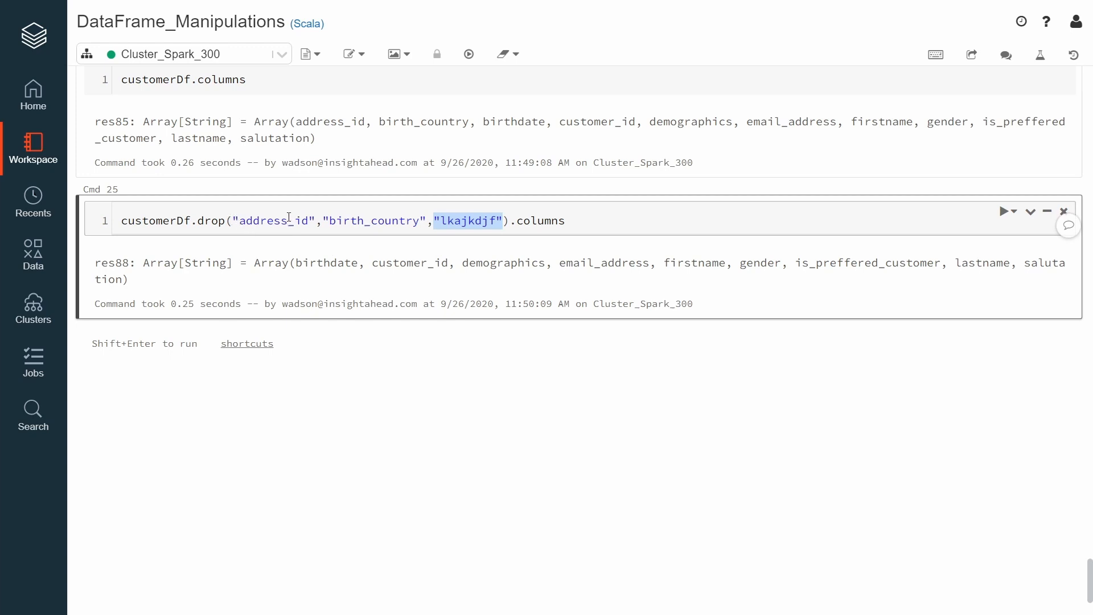
{"action": "mouse_move", "coordinate": [589, 355]}
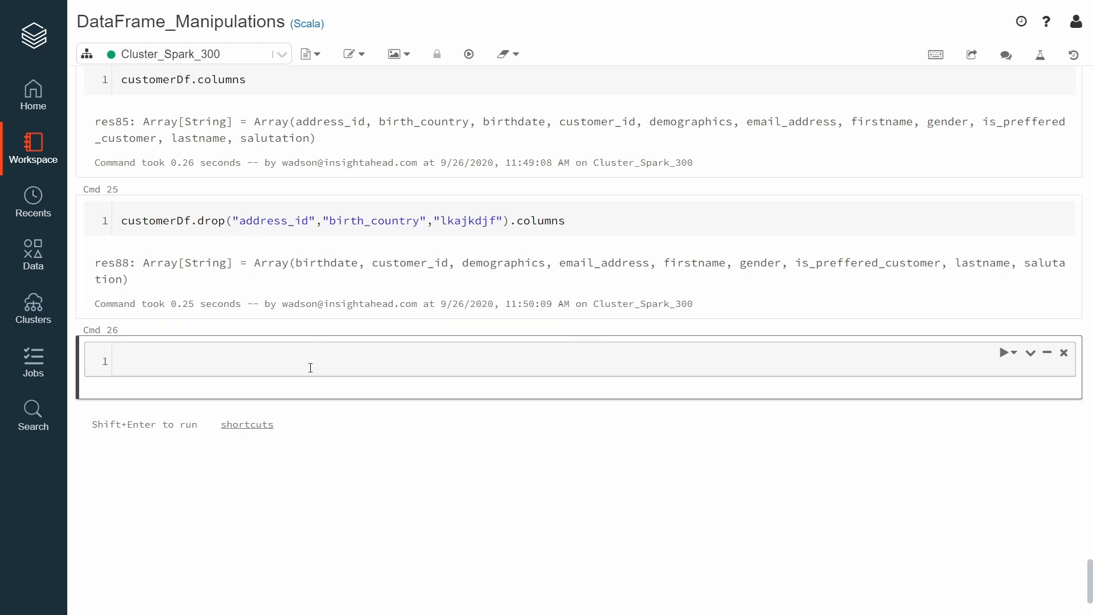
Step: Run customerDf.drop($"lastname").columns to drop lastname as a Column object
{"action": "type", "text": "customerDf.d"}
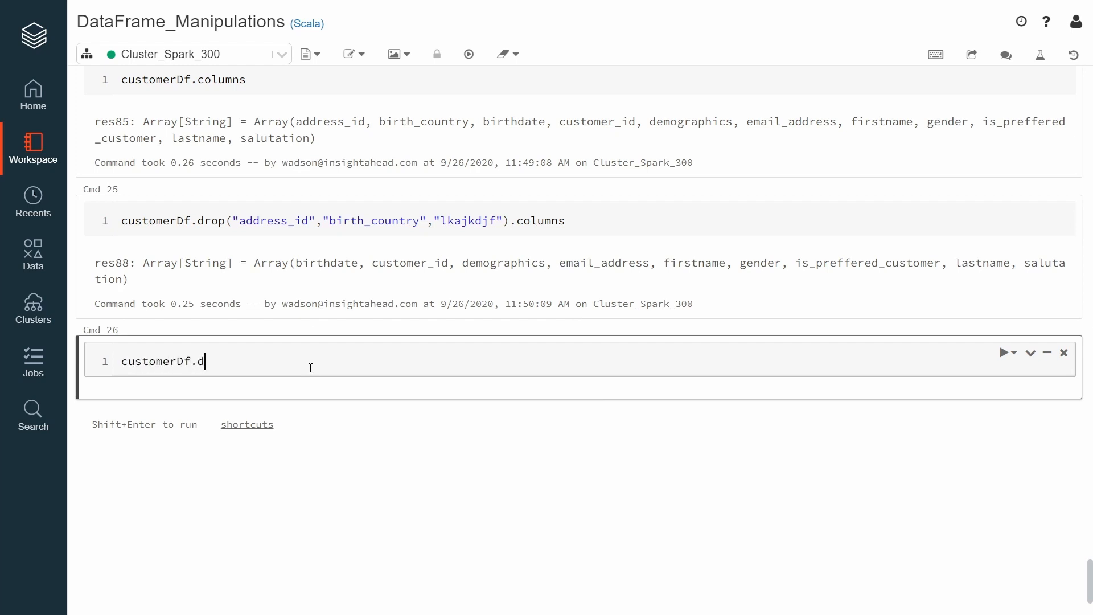
{"action": "type", "text": "rop()"}
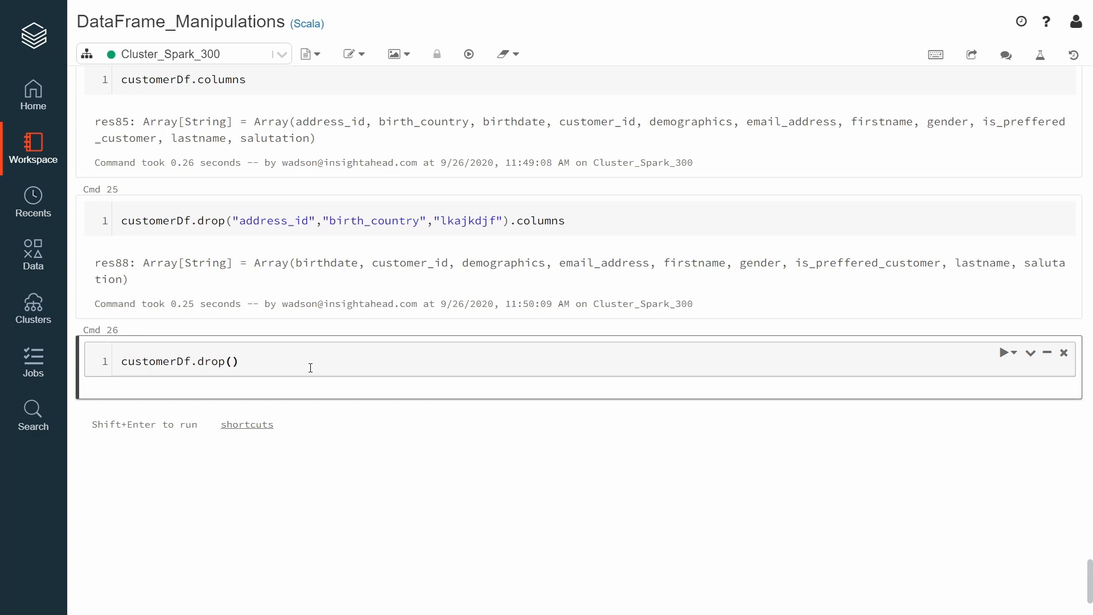
{"action": "type", "text": "$\""}
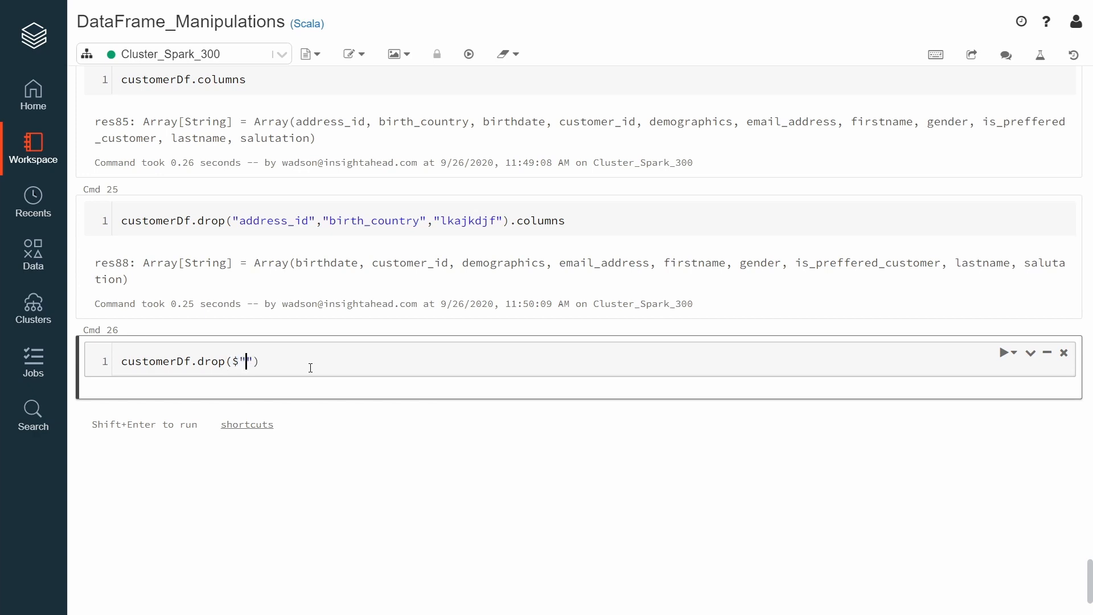
{"action": "type", "text": "lastname"}
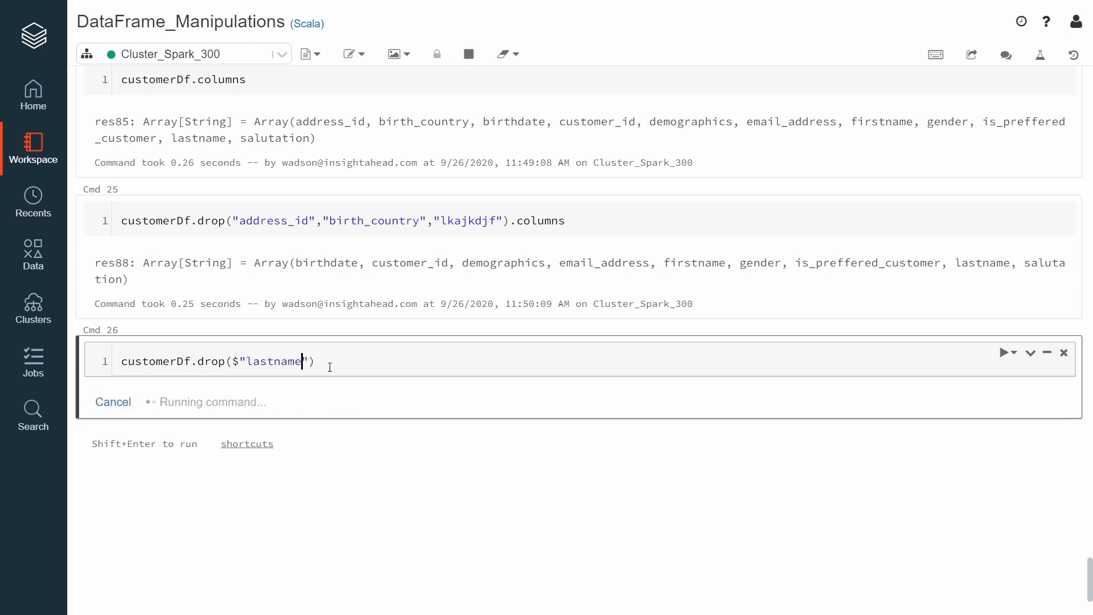
{"action": "type", "text": ".co"}
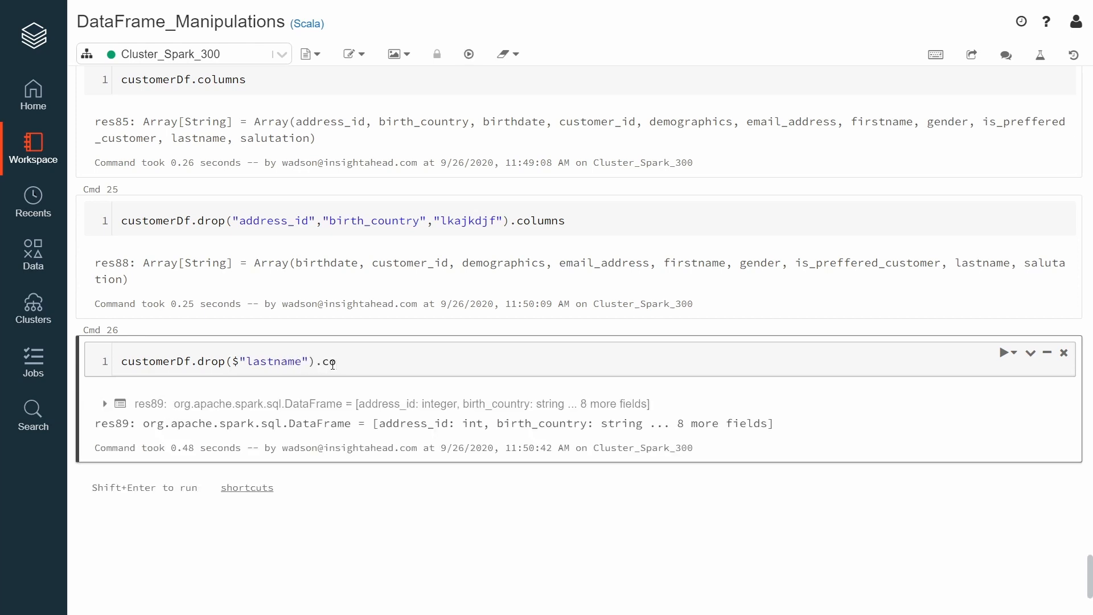
{"action": "type", "text": "lumns"}
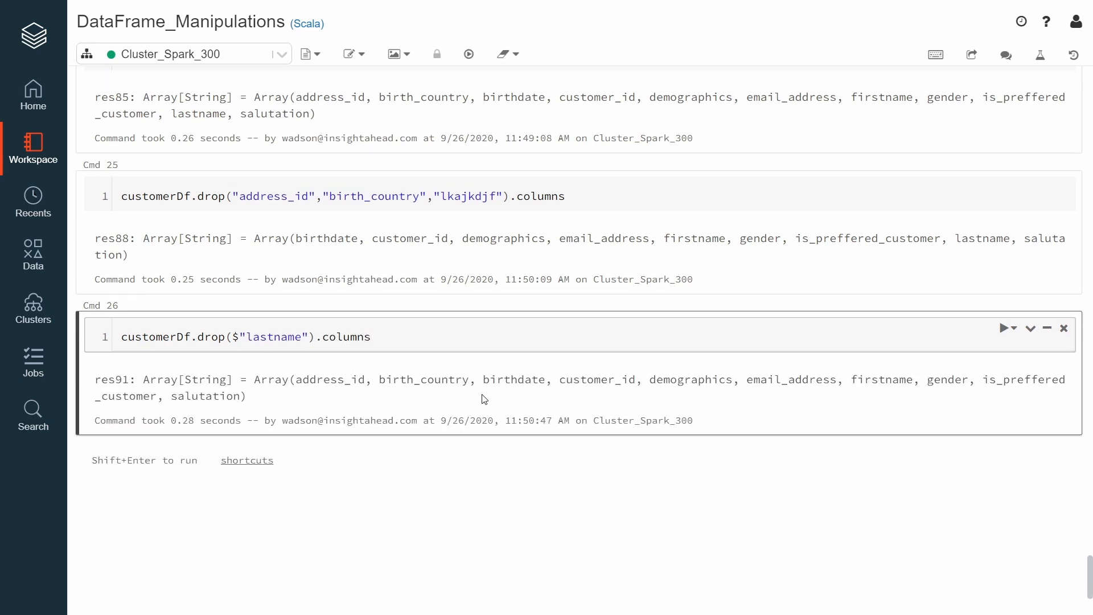
{"action": "scroll", "scroll_direction": "down", "scroll_amount": 3}
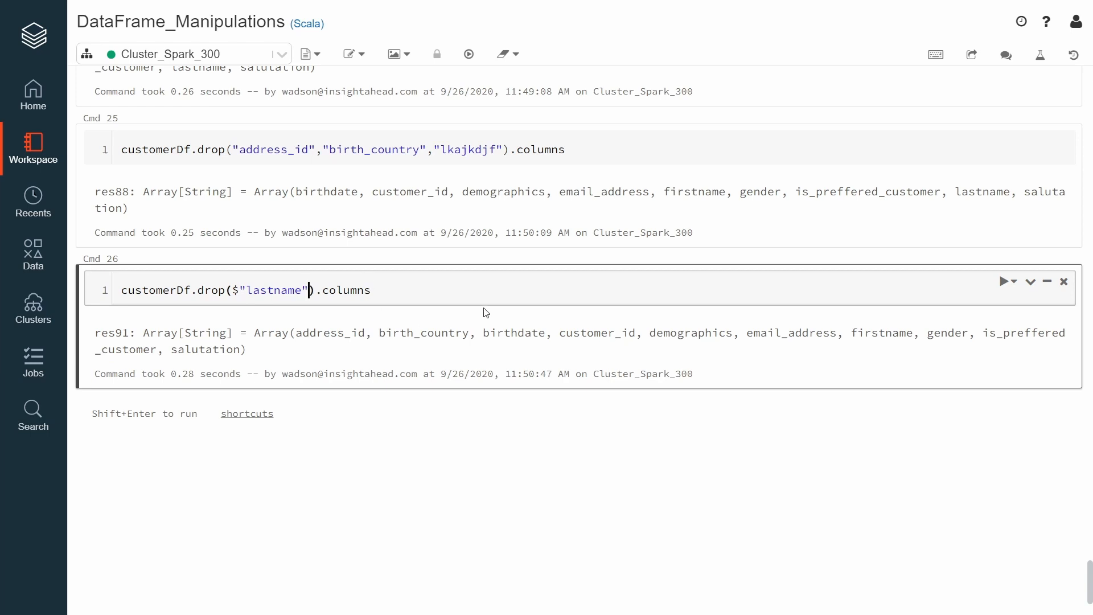
Step: Add $"firstname" as a second Column argument, producing a type mismatch error
{"action": "type", "text": ",\"\""}
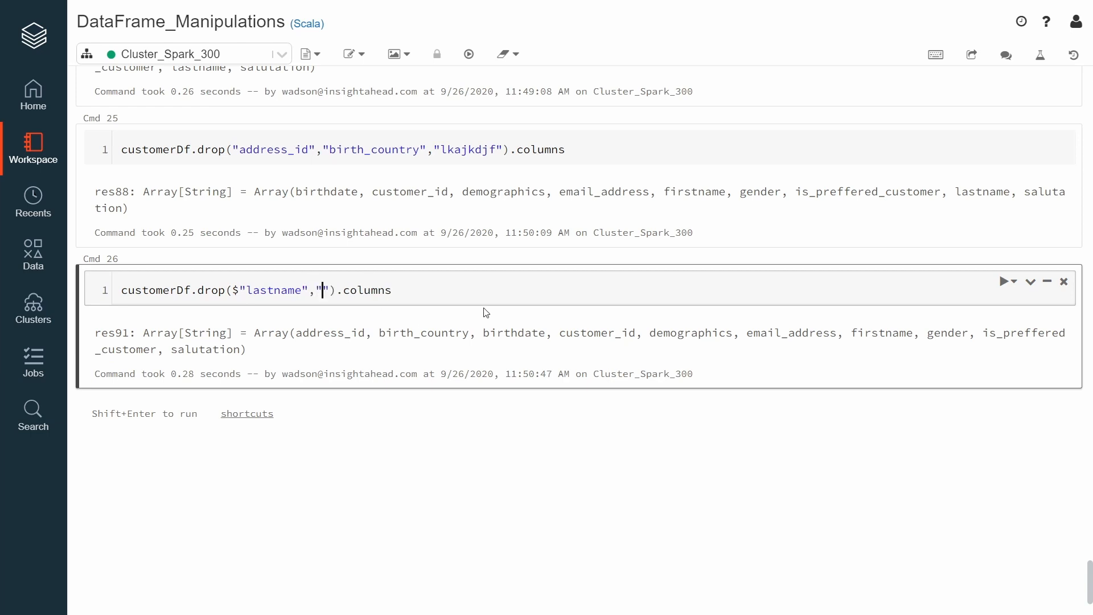
{"action": "type", "text": "$"}
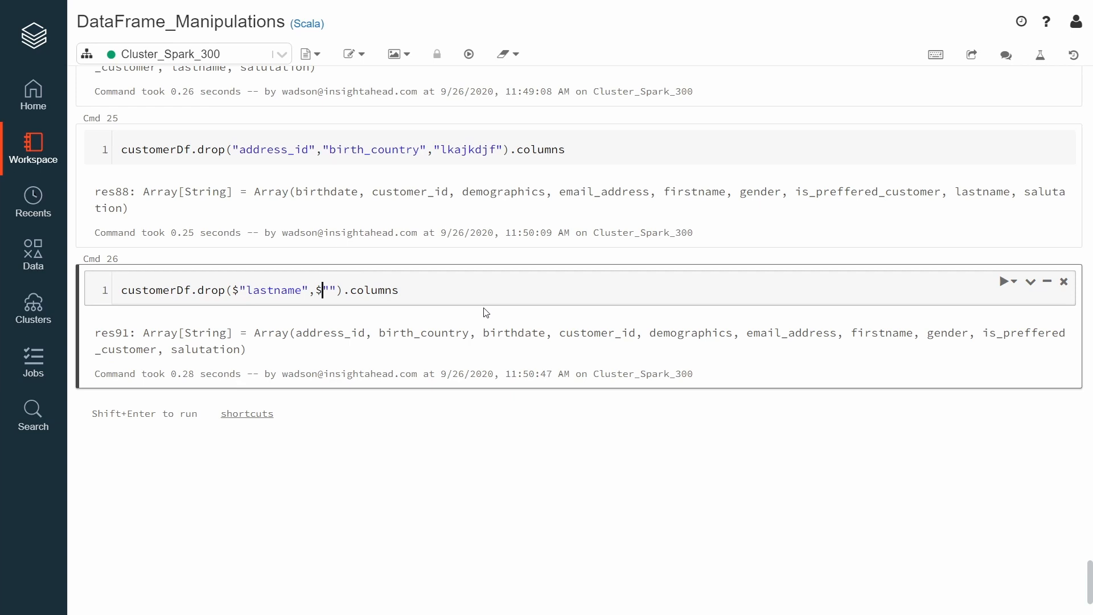
{"action": "type", "text": "firstname"}
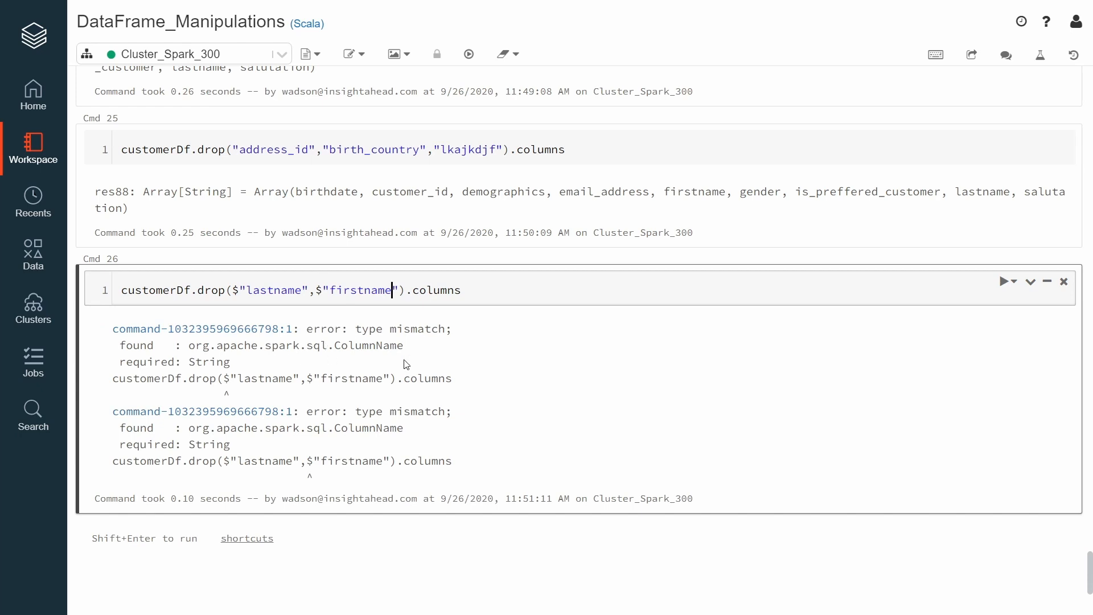
{"action": "mouse_move", "coordinate": [387, 342]}
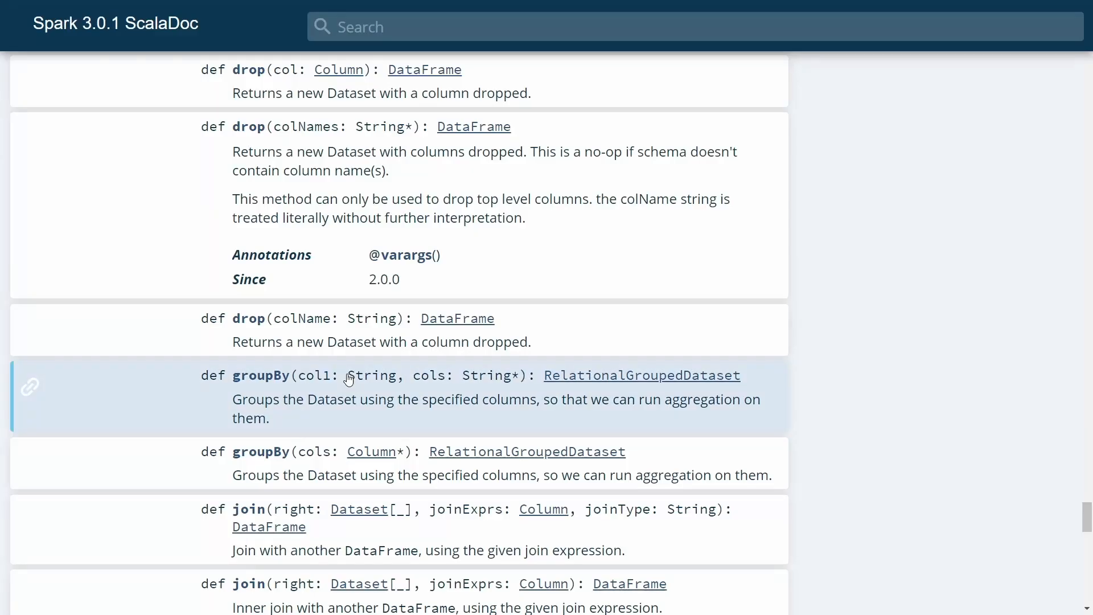
Step: Scroll the Dataset ScalaDoc to the drop overloads taking a Column or String names
{"action": "scroll", "scroll_direction": "down", "scroll_amount": 3}
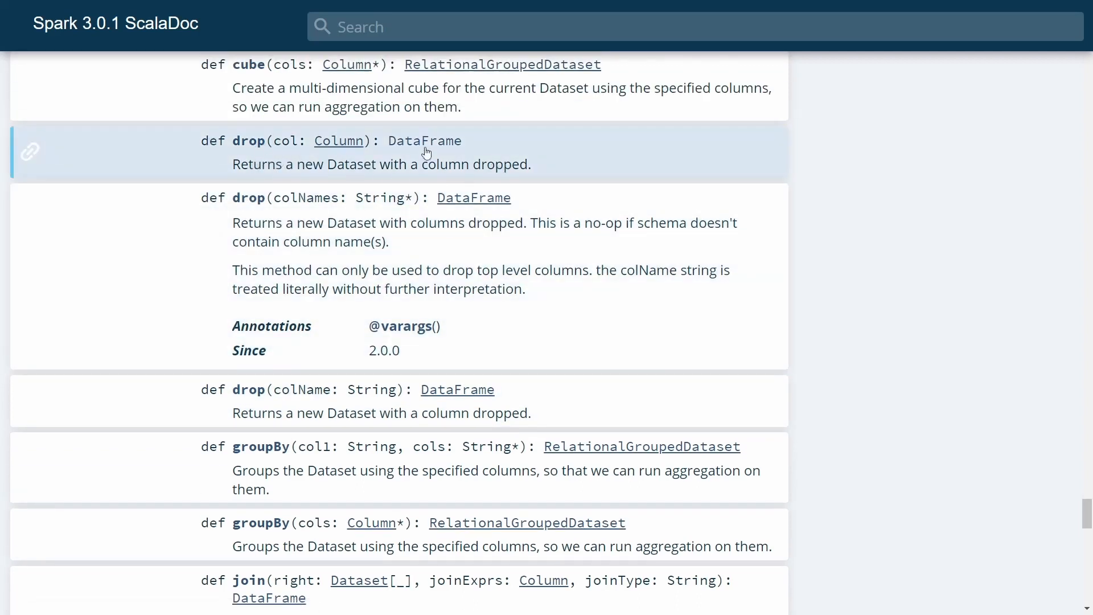
{"action": "mouse_move", "coordinate": [413, 213]}
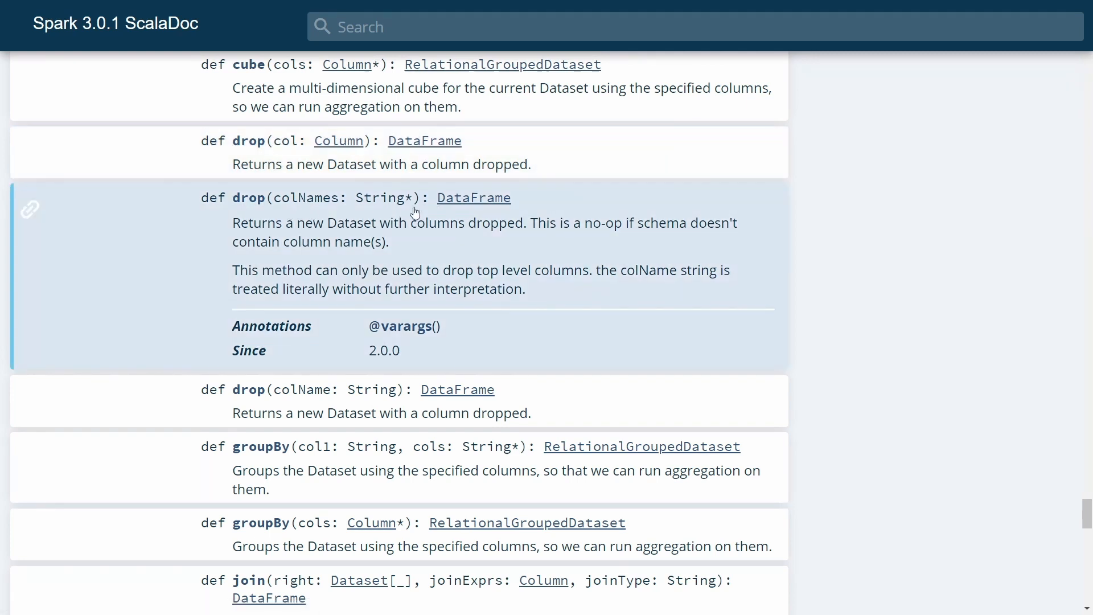
{"action": "mouse_move", "coordinate": [387, 397]}
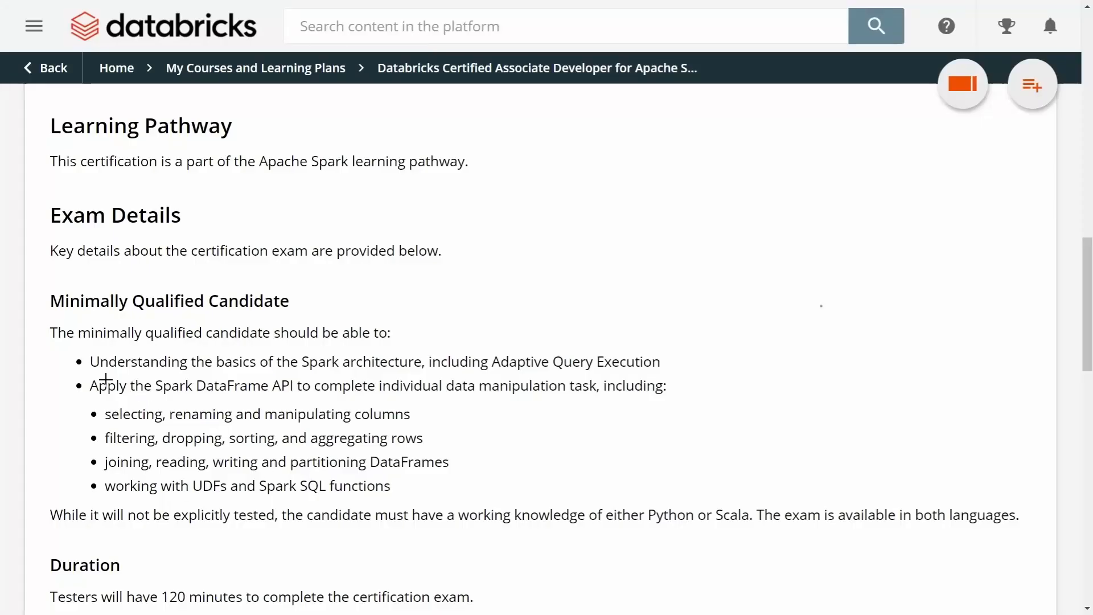
{"action": "mouse_move", "coordinate": [89, 377]}
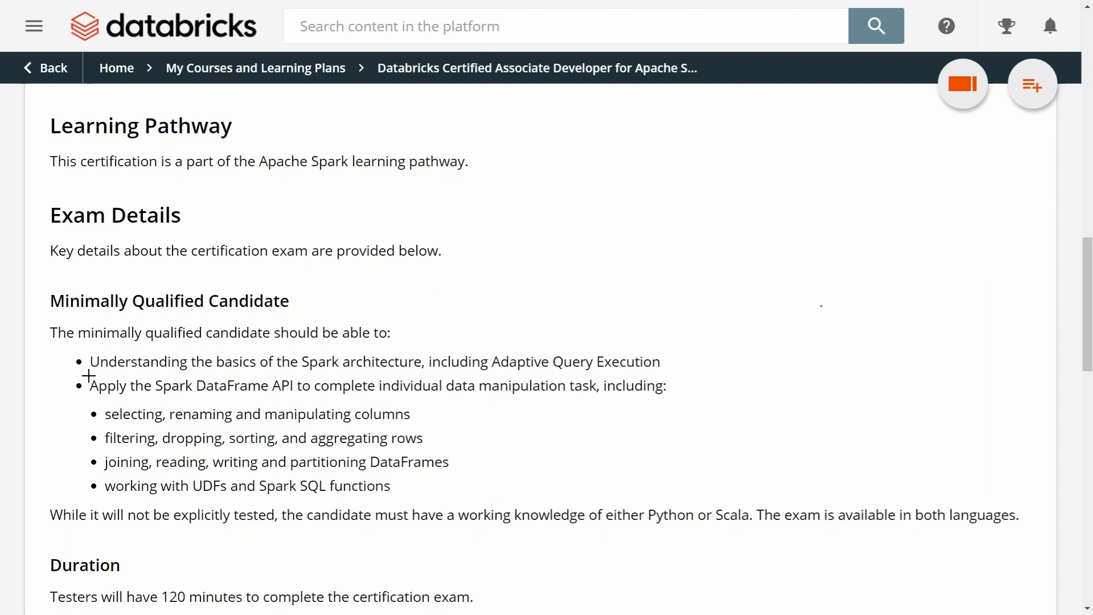
Step: Underline the Spark architecture basics requirement on the certification page and scroll to exam details
{"action": "left_click_drag", "start_coordinate": [89, 376], "coordinate": [611, 375]}
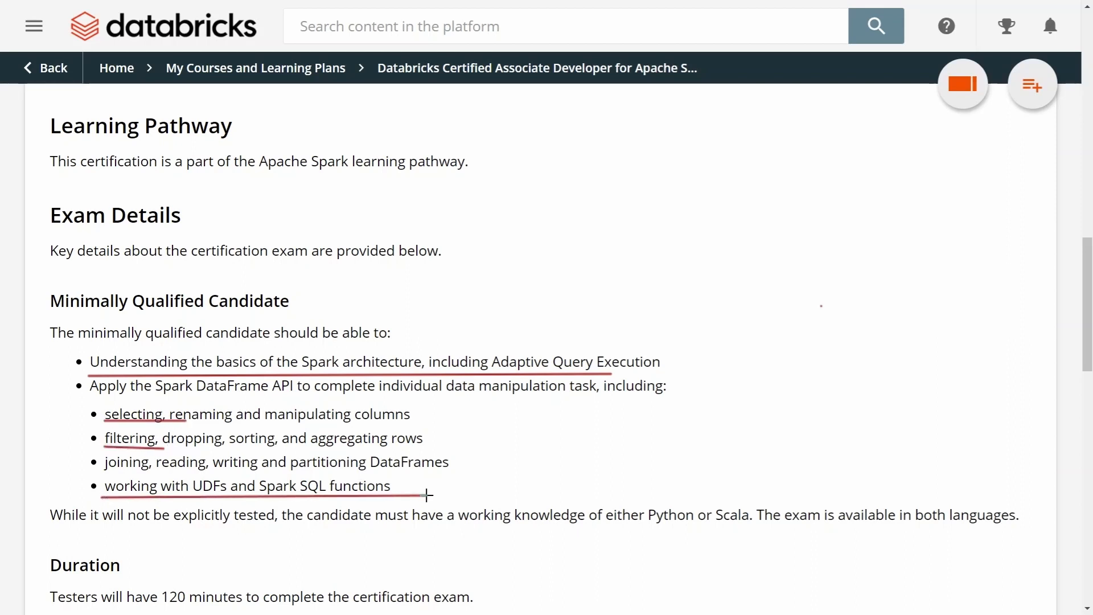
{"action": "scroll", "scroll_direction": "down", "scroll_amount": 3}
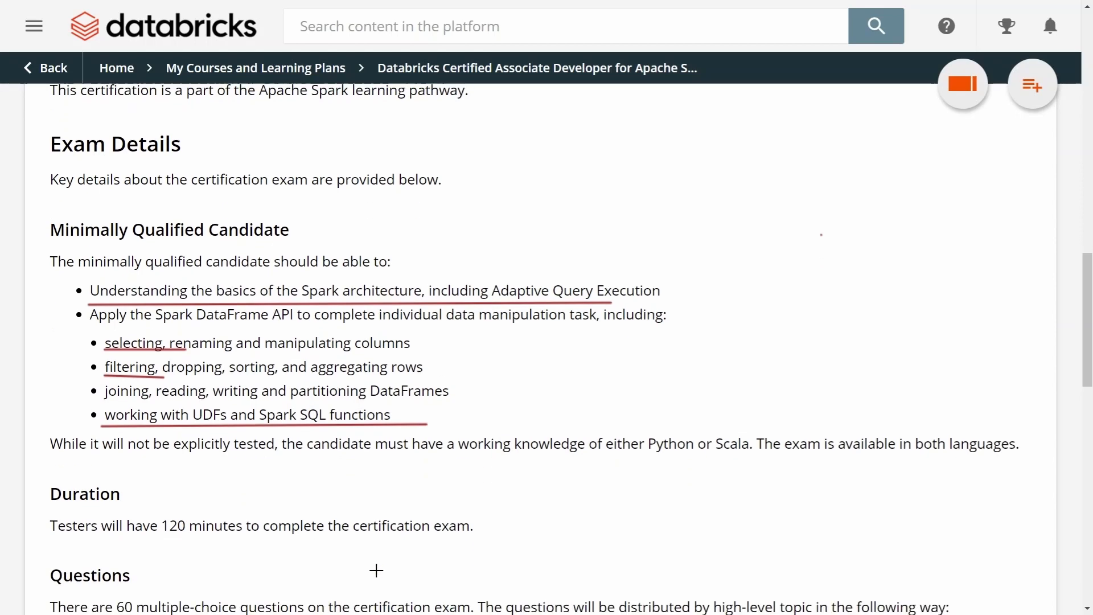